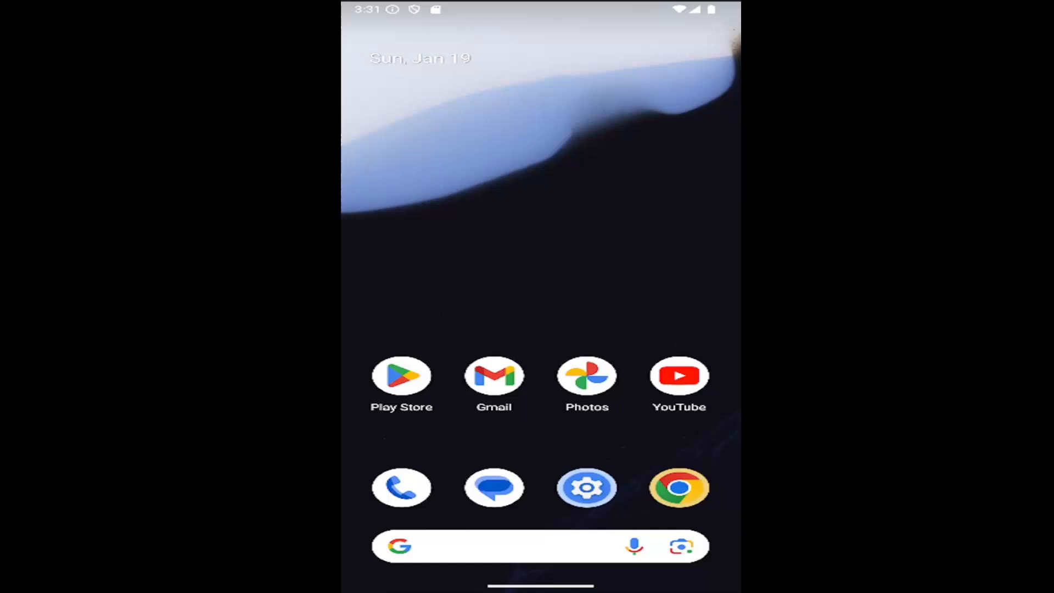
pyautogui.moveTo(460, 283)
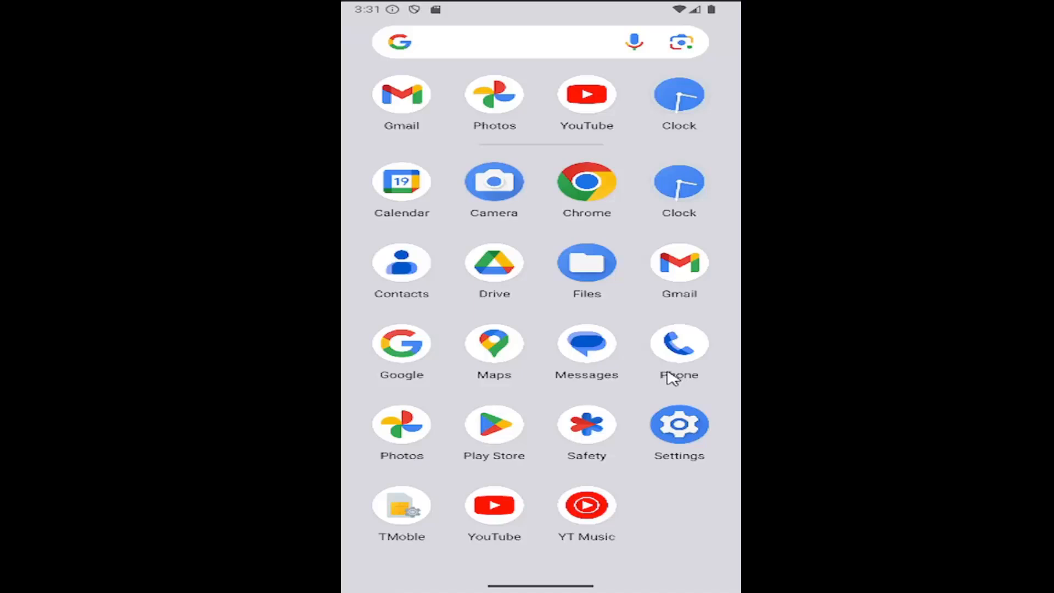
pyautogui.moveTo(683, 430)
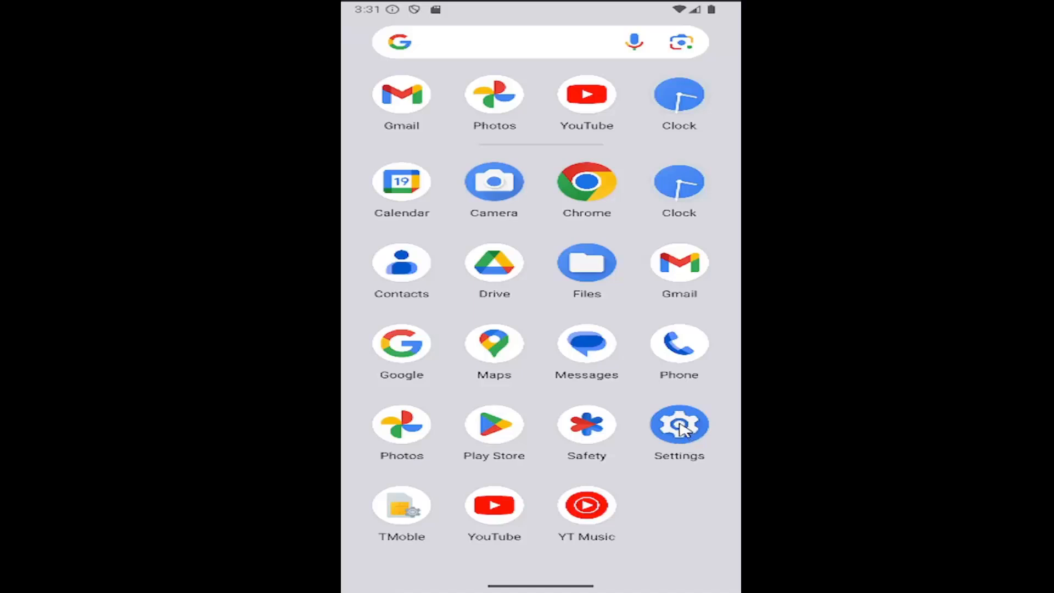
# Step: Launch the Settings app from the app list
pyautogui.click(679, 425)
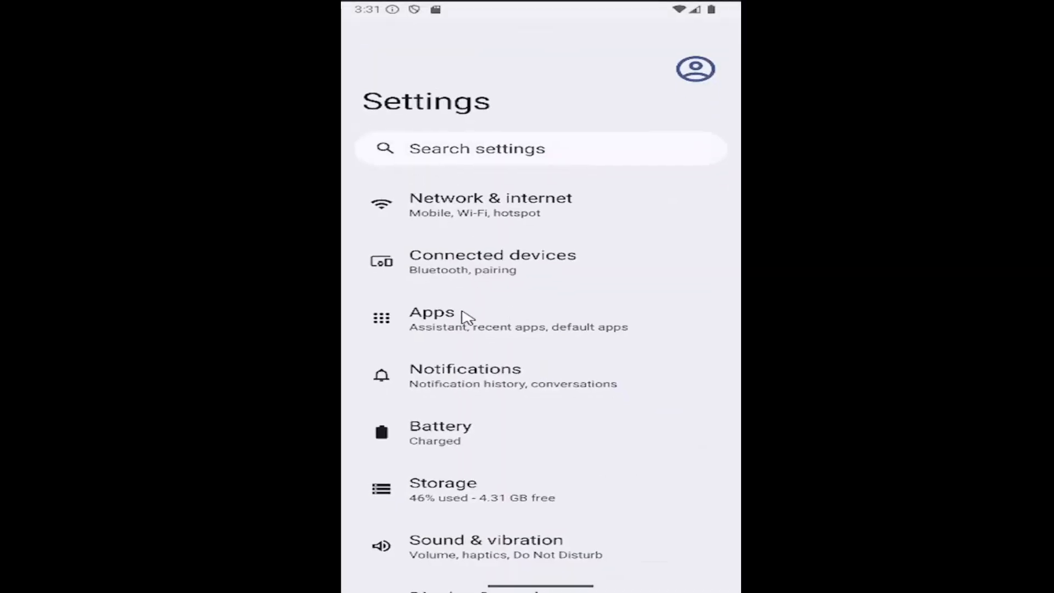
pyautogui.moveTo(485, 386)
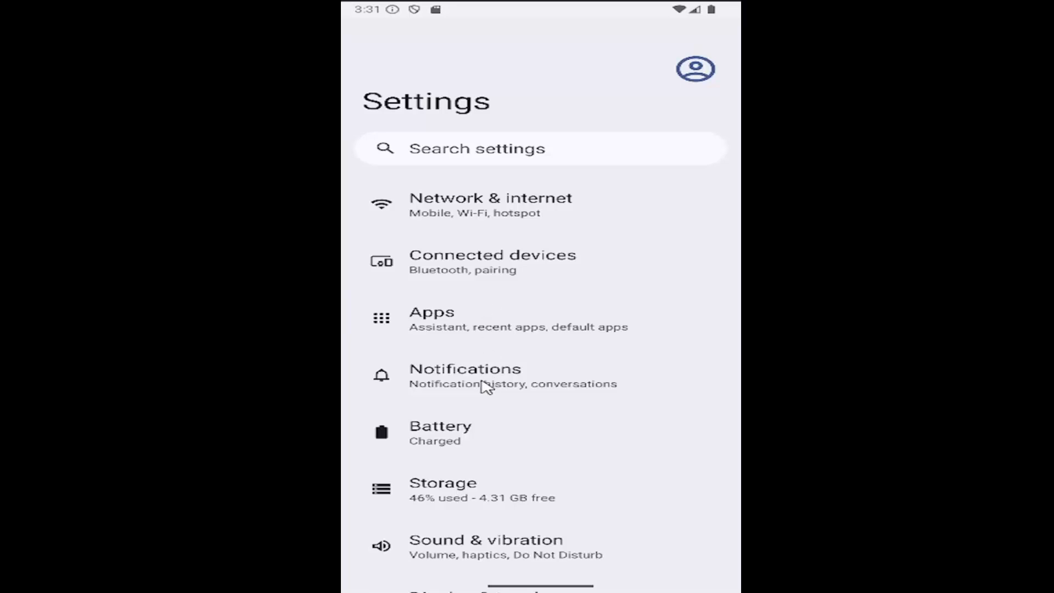
# Step: Open Notifications and show the 'Notifications on lock screen' options
pyautogui.click(465, 374)
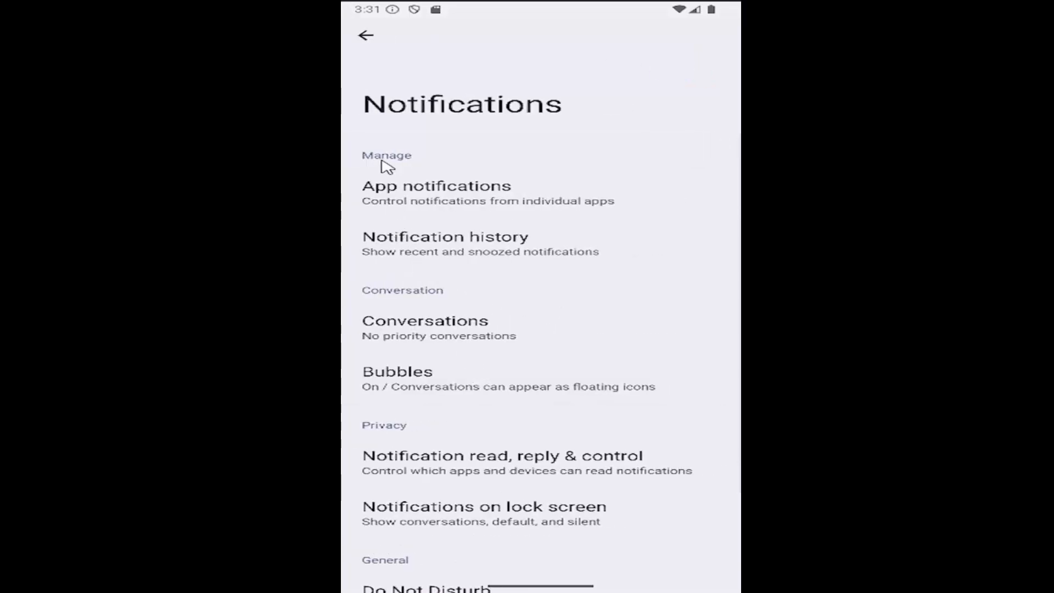
pyautogui.moveTo(478, 452)
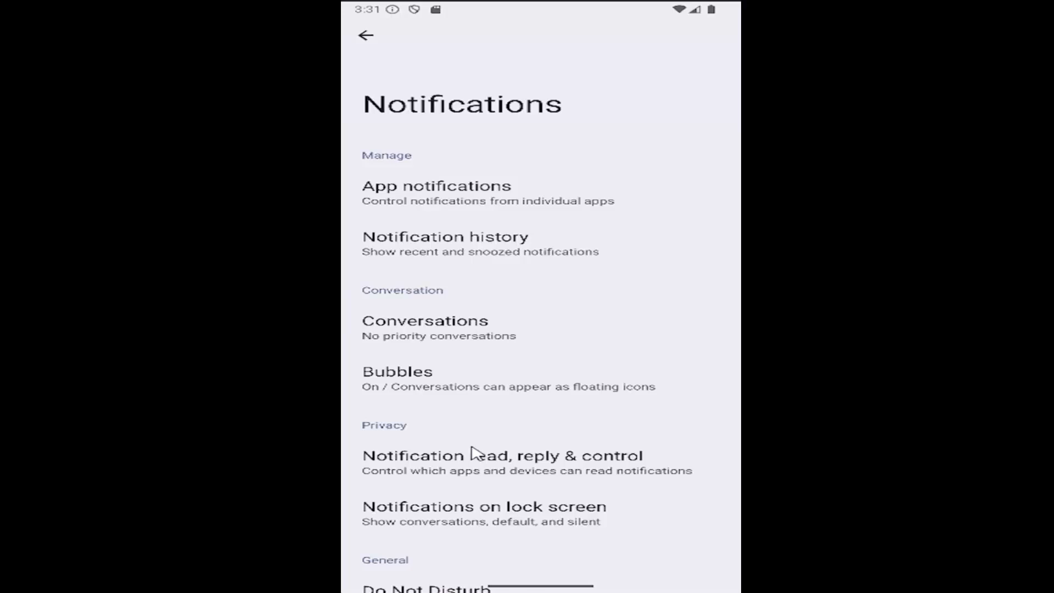
pyautogui.scroll(-3)
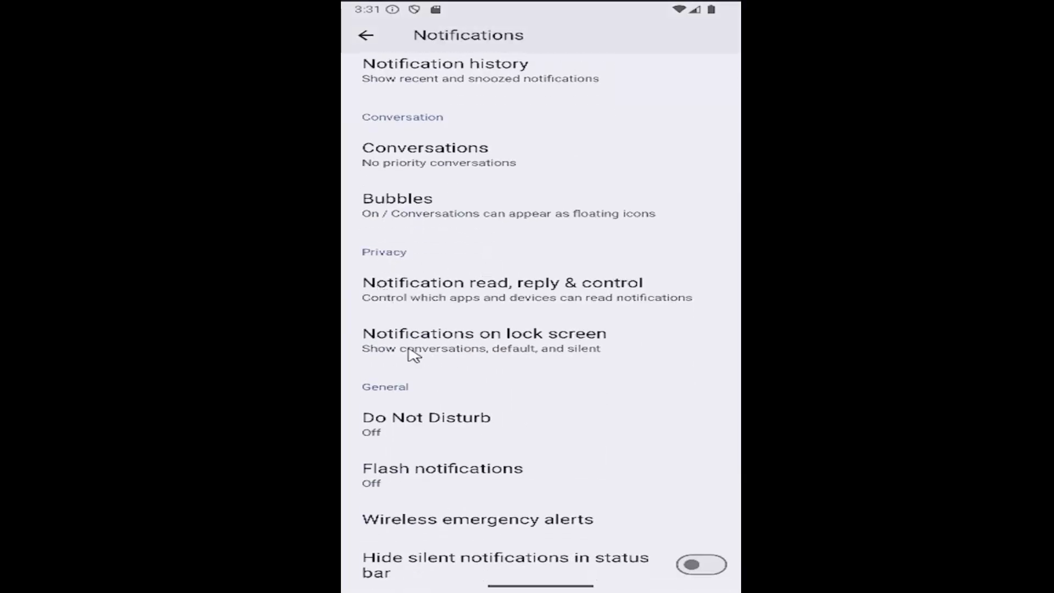
pyautogui.moveTo(531, 345)
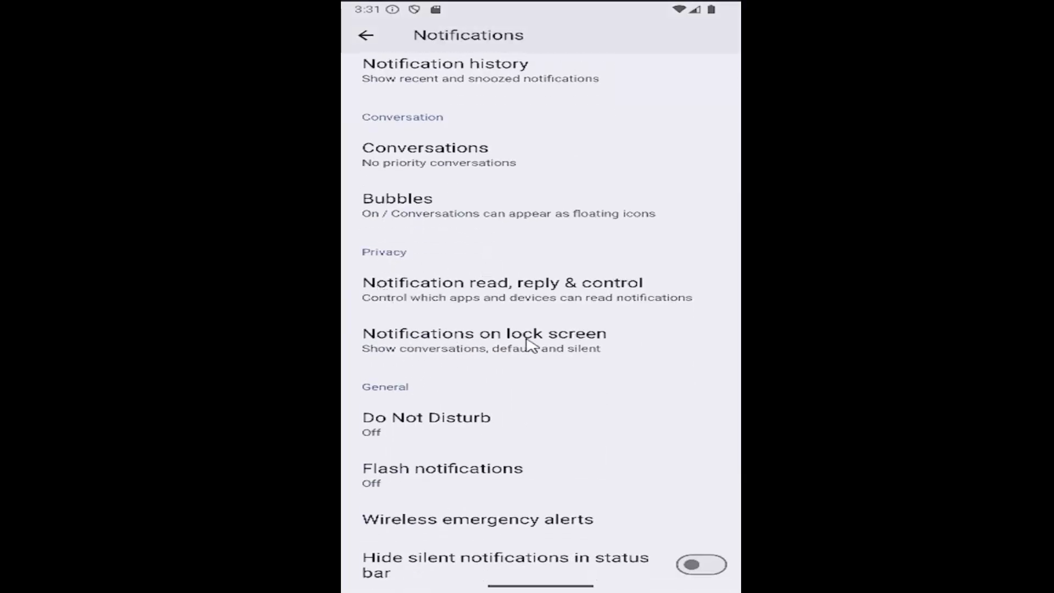
pyautogui.click(483, 333)
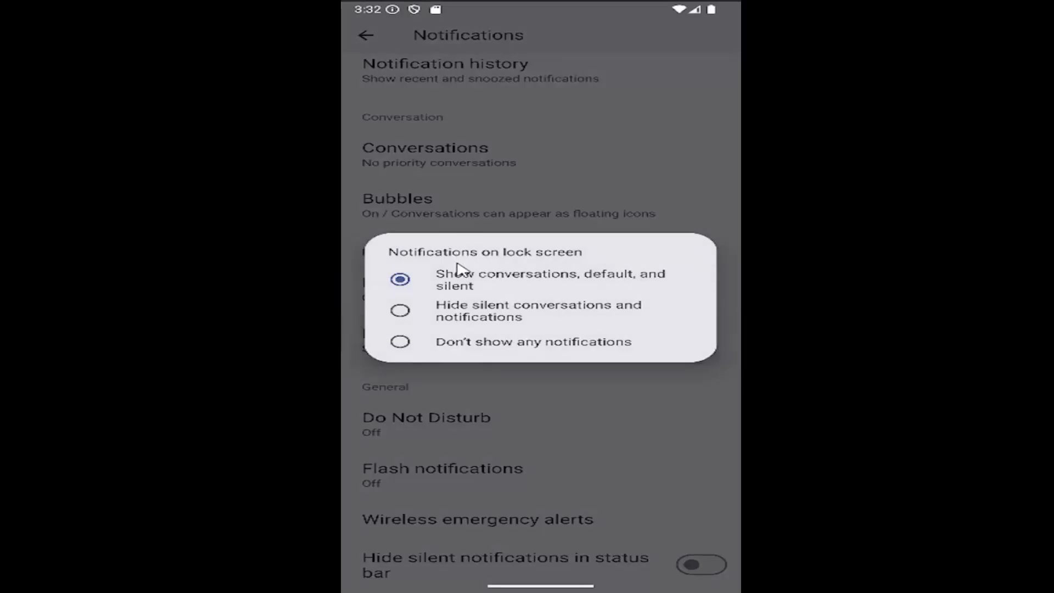
pyautogui.moveTo(531, 316)
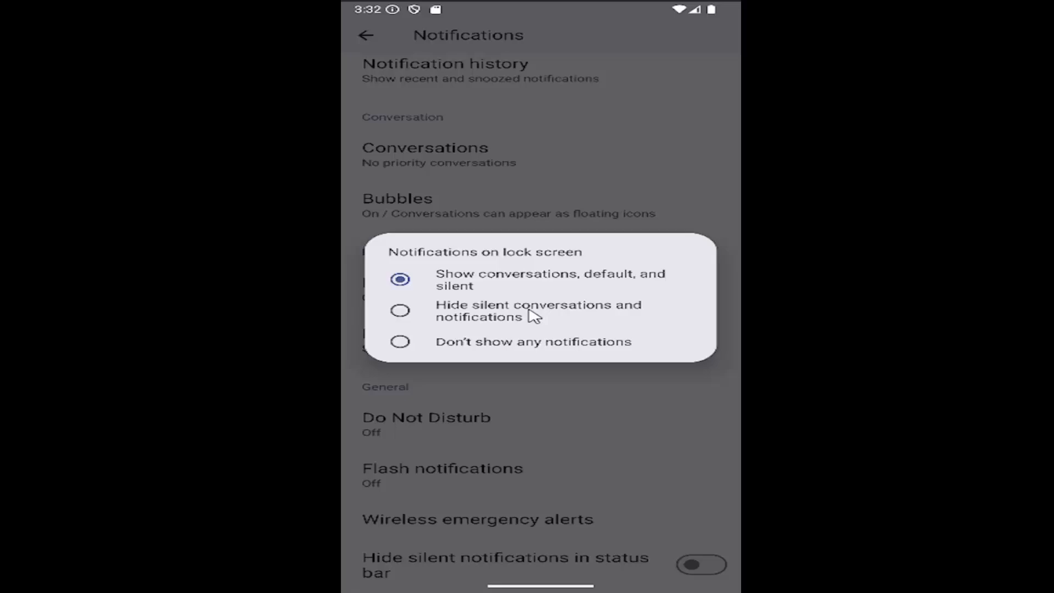
# Step: Choose 'Hide silent conversations and notifications' and reopen the options to confirm it
pyautogui.click(399, 311)
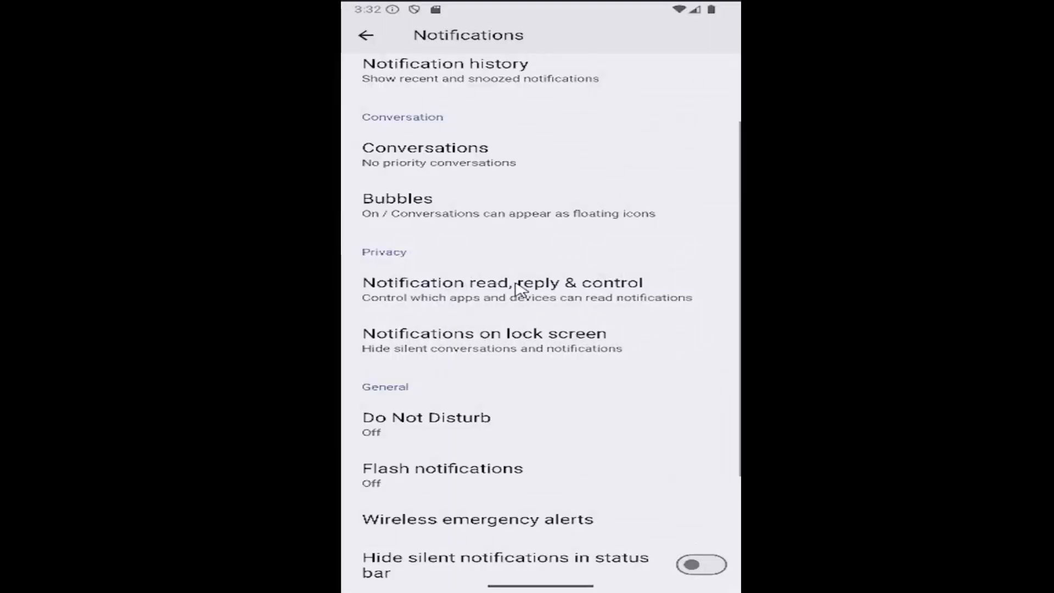
pyautogui.click(503, 282)
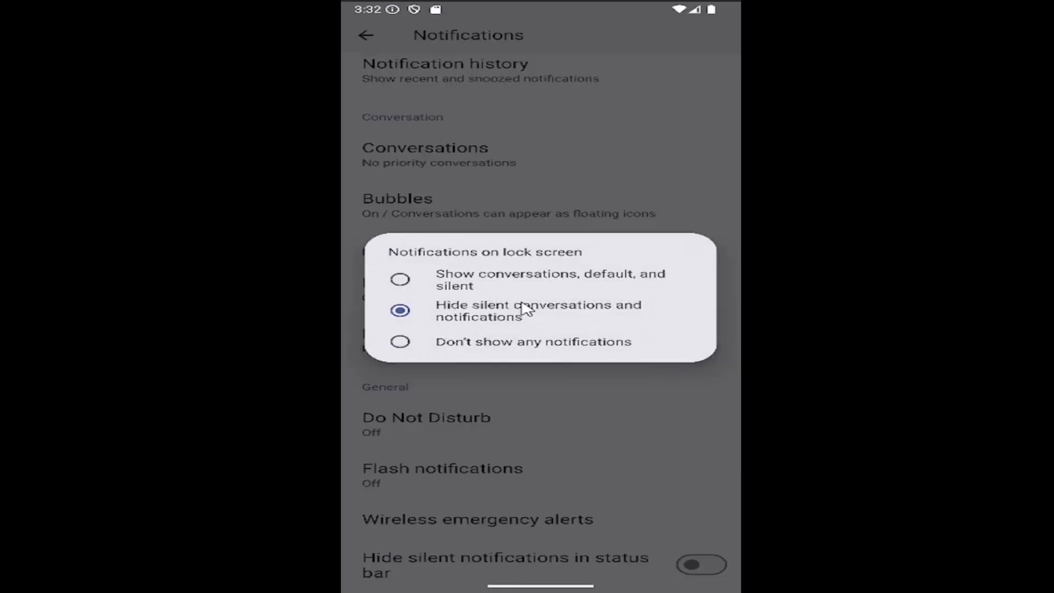
pyautogui.moveTo(460, 325)
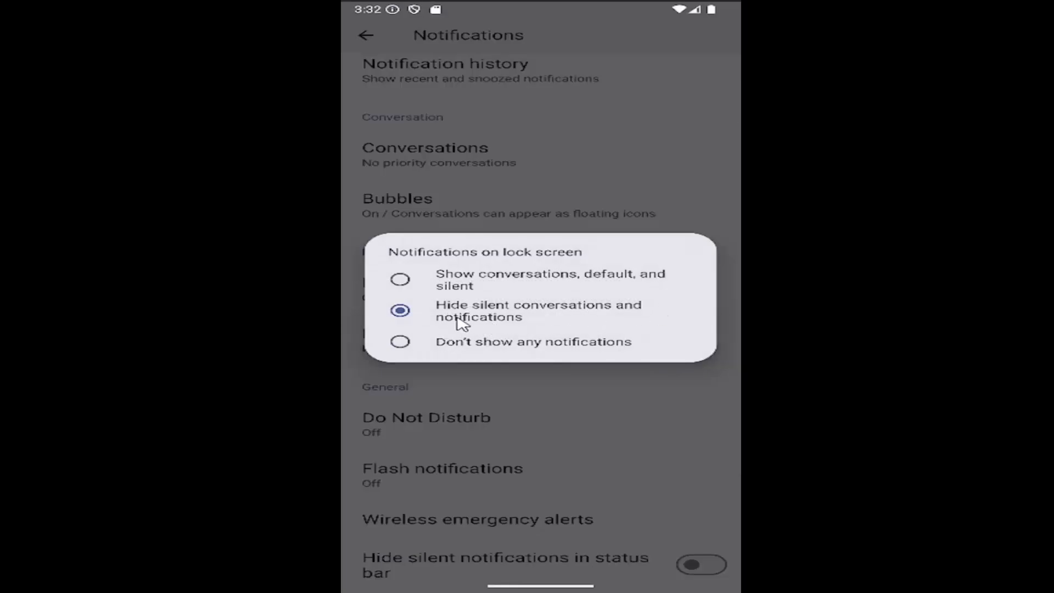
pyautogui.moveTo(533, 220)
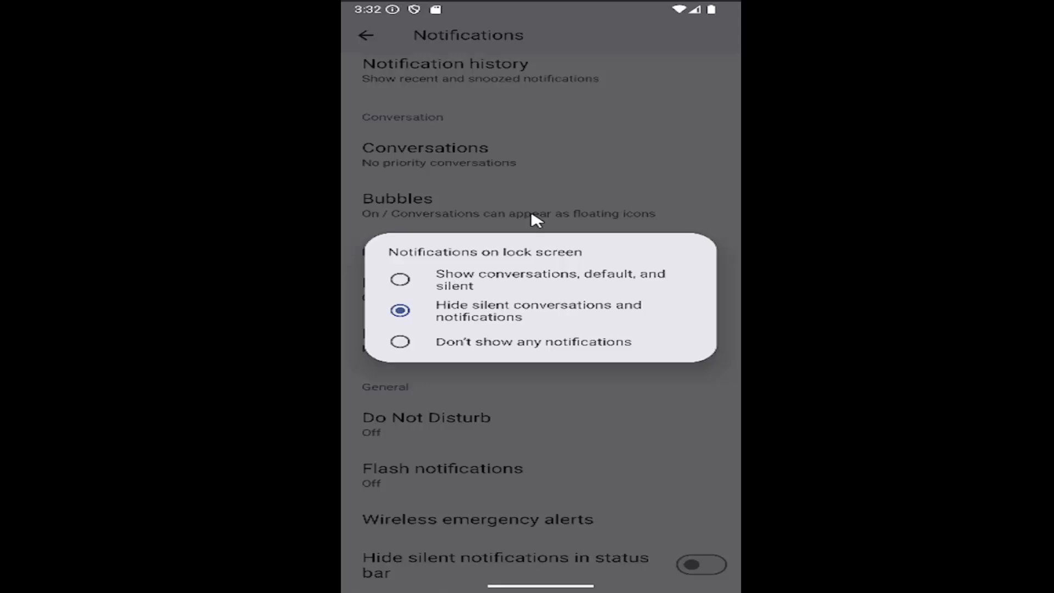